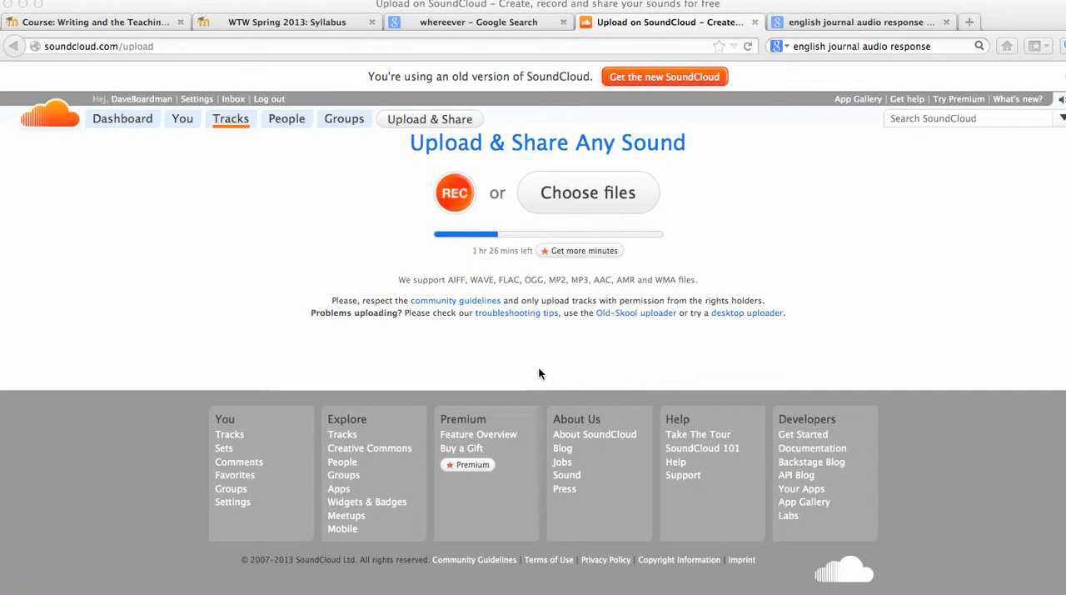
pyautogui.moveTo(646, 281)
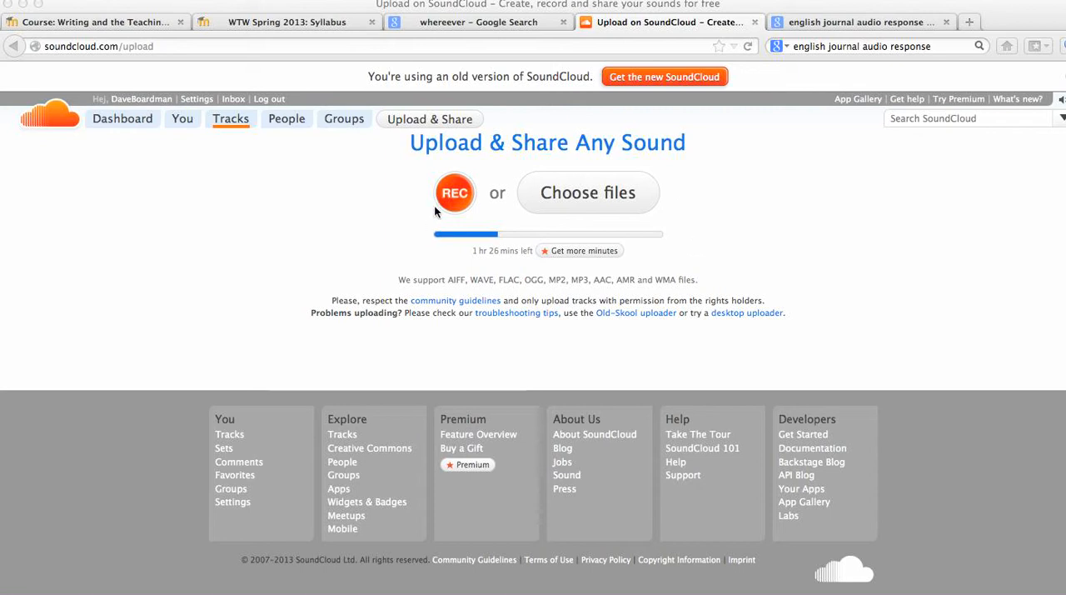
pyautogui.moveTo(420, 180)
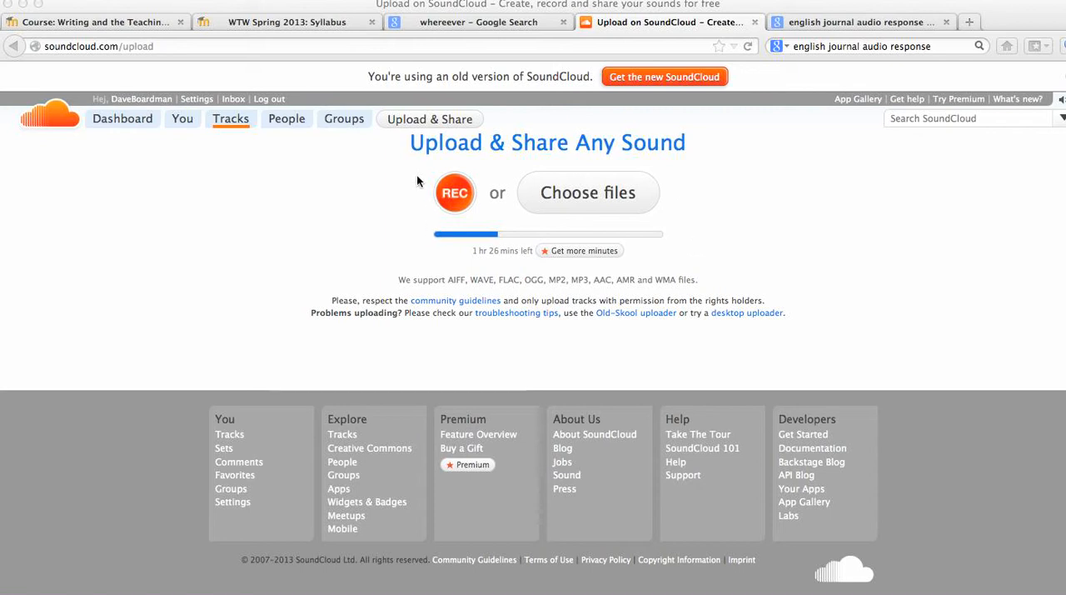
pyautogui.moveTo(479, 184)
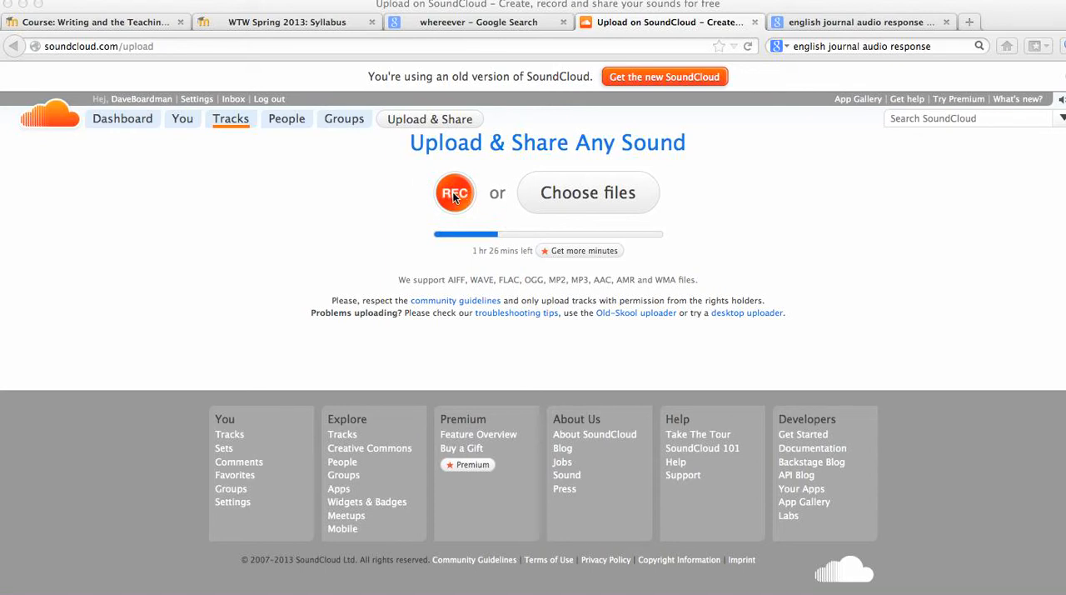
pyautogui.moveTo(588, 184)
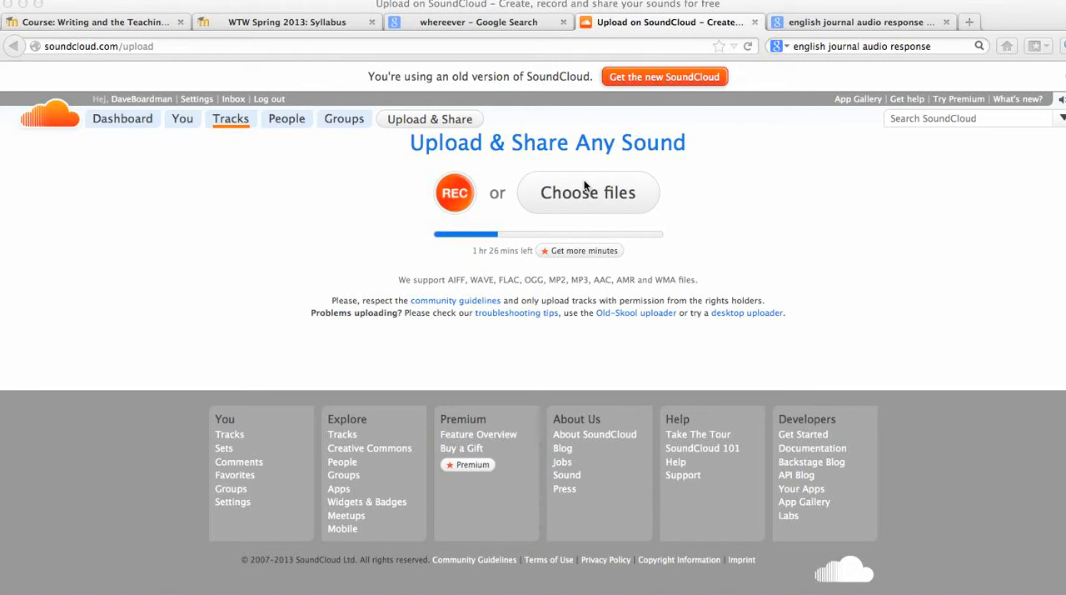
pyautogui.moveTo(612, 170)
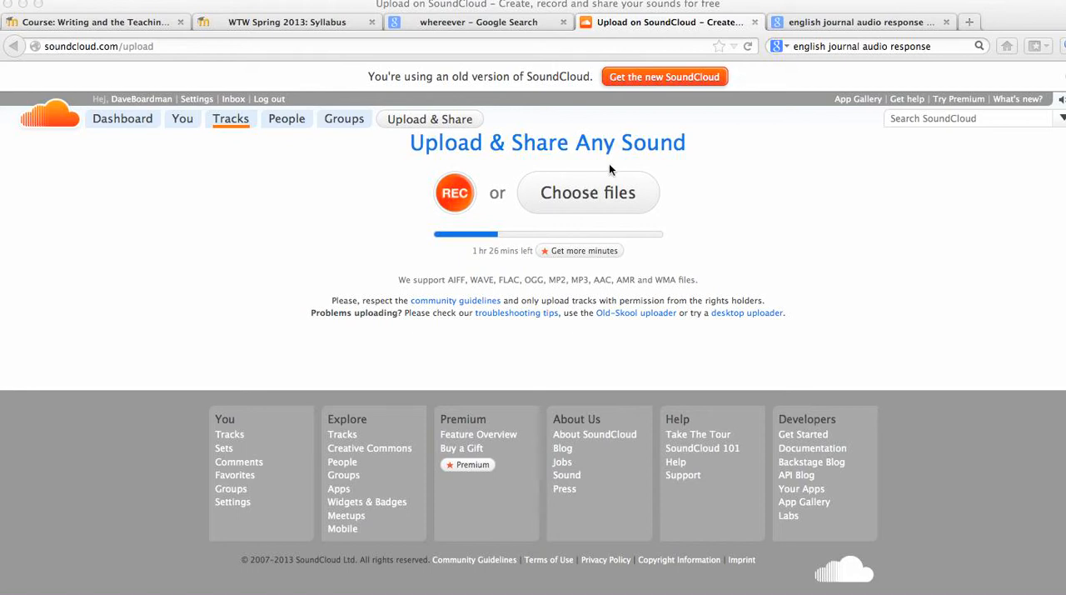
pyautogui.moveTo(740, 185)
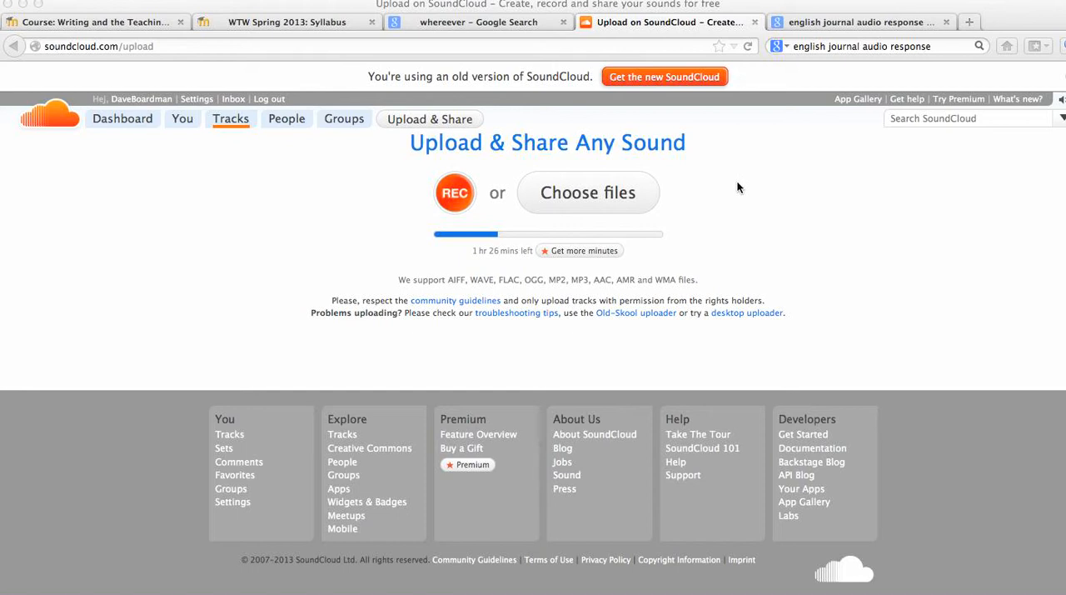
pyautogui.moveTo(408, 163)
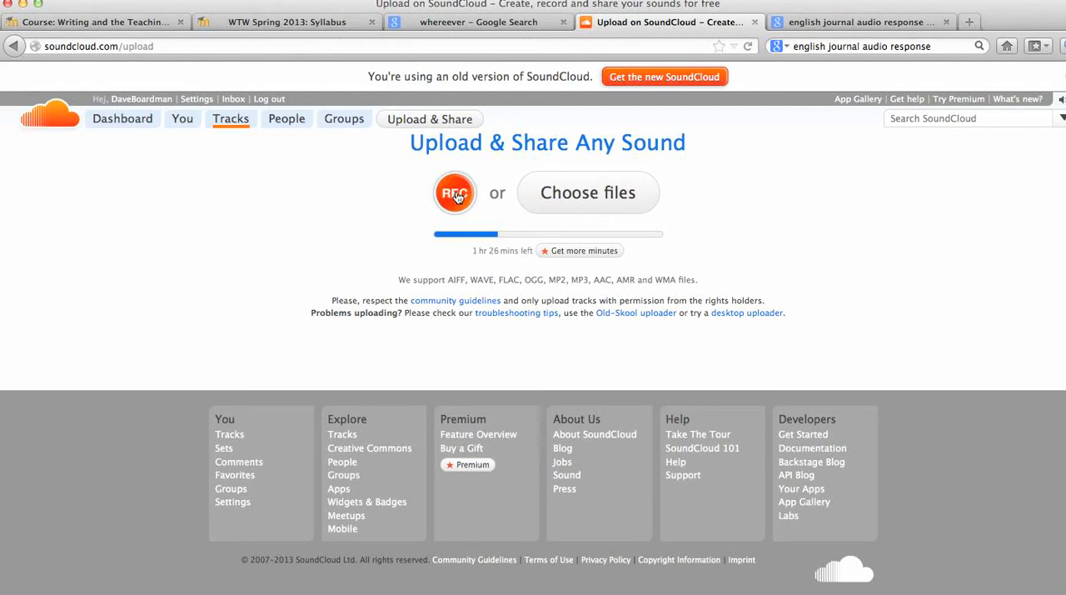
pyautogui.moveTo(560, 197)
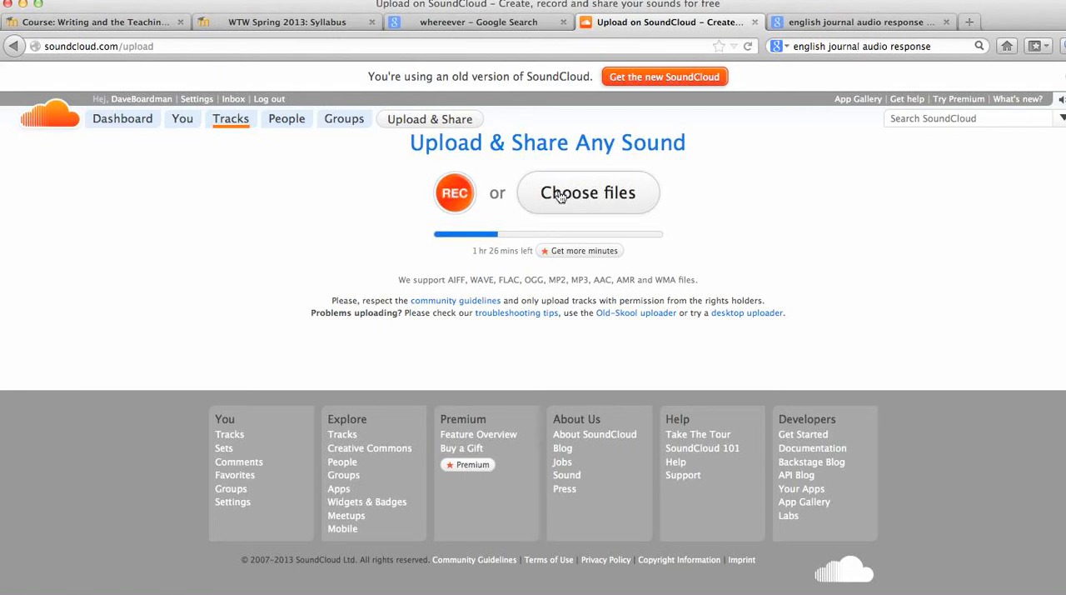
pyautogui.moveTo(193, 145)
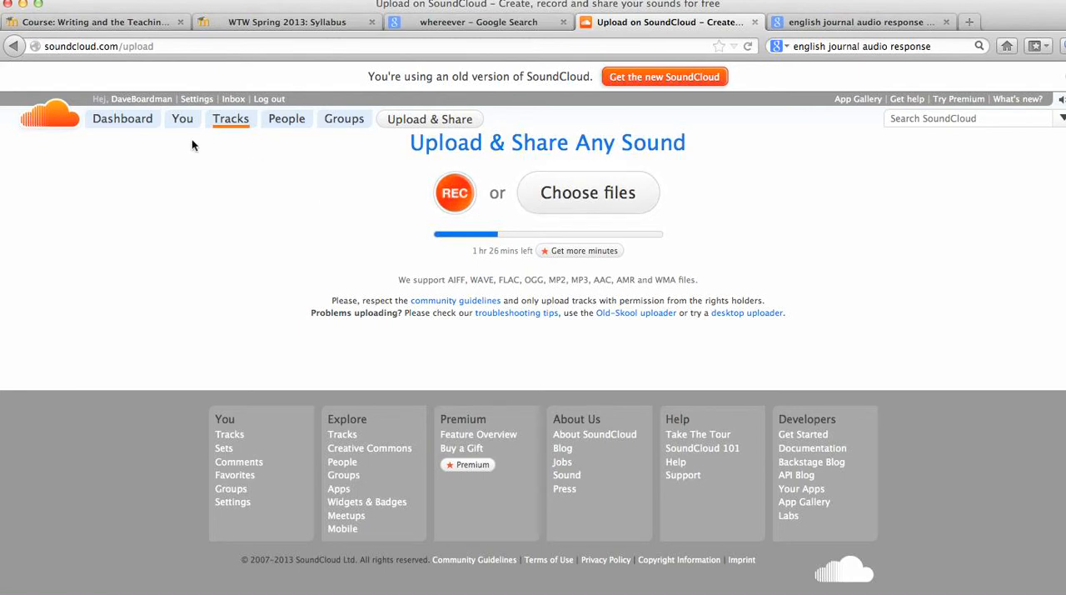
# - Show the uploaded-tracks dashboard and get a shortened share link with embed code for Course Overview
pyautogui.click(122, 119)
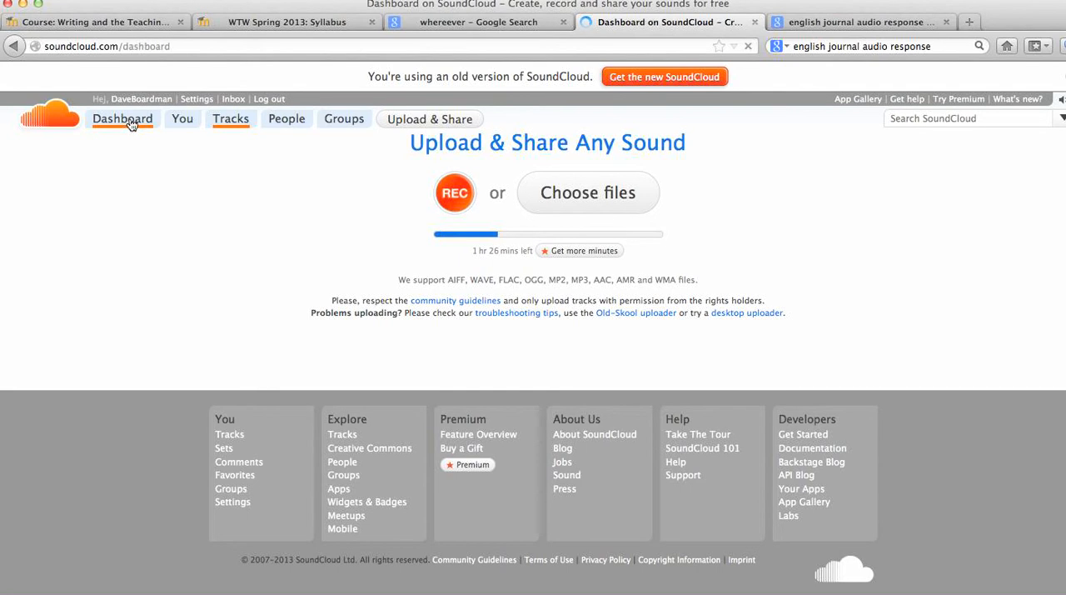
pyautogui.click(121, 118)
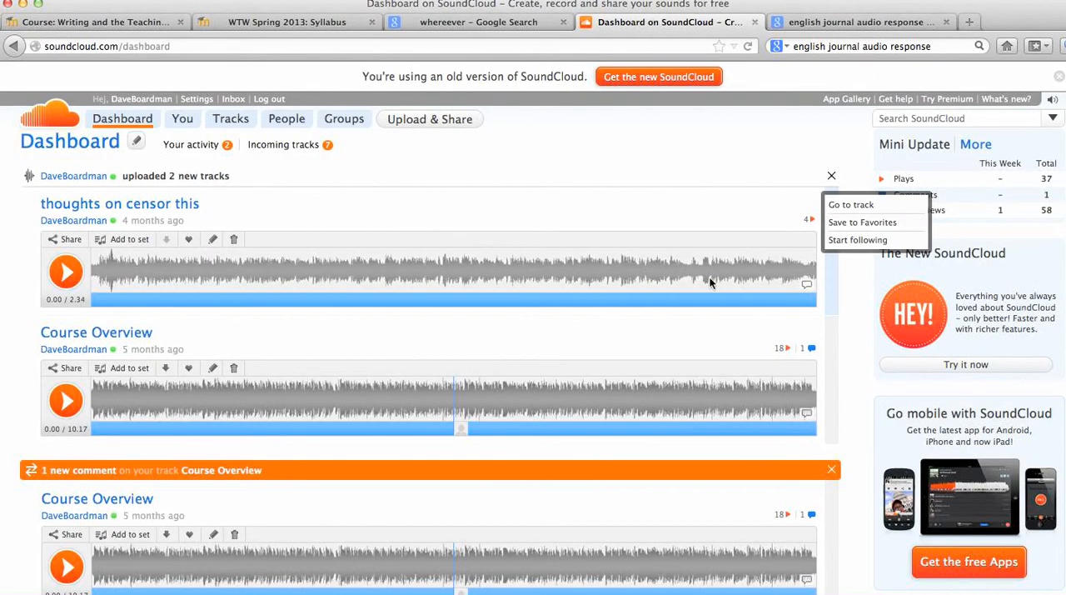
pyautogui.moveTo(111, 275)
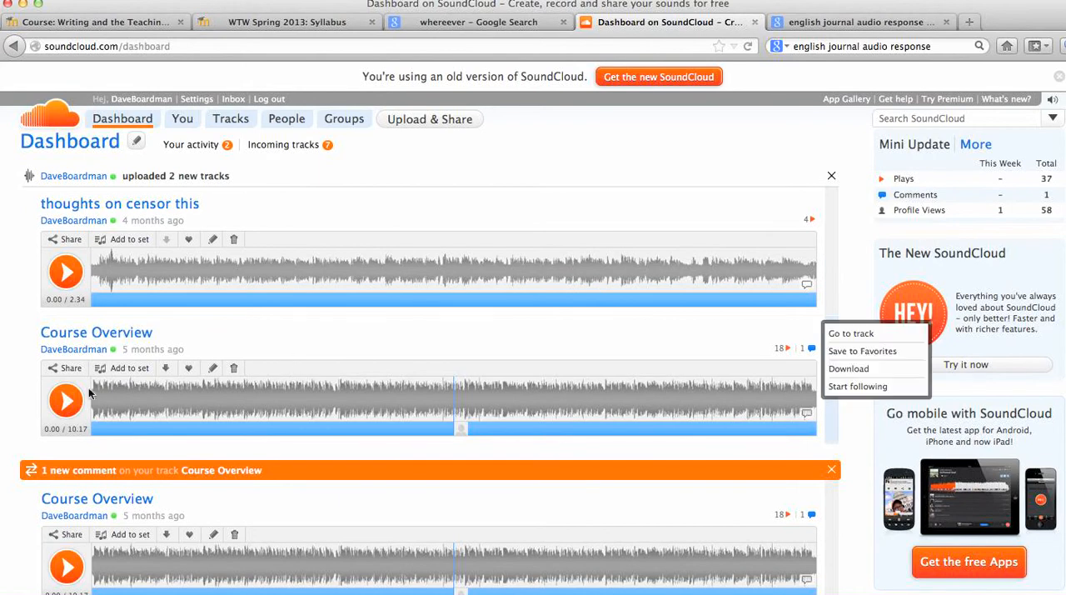
pyautogui.click(64, 367)
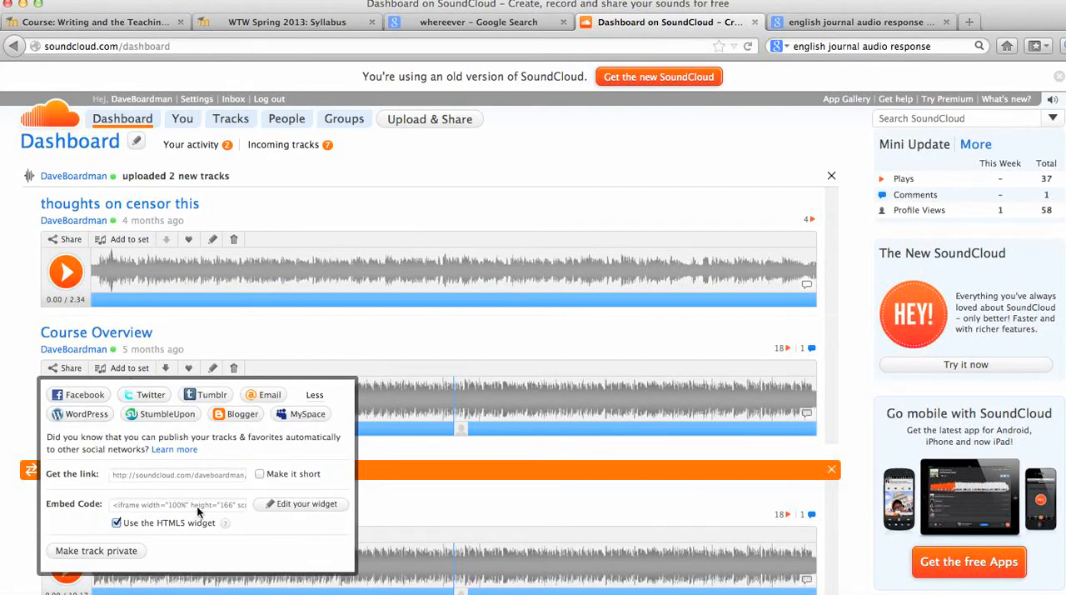
pyautogui.click(260, 474)
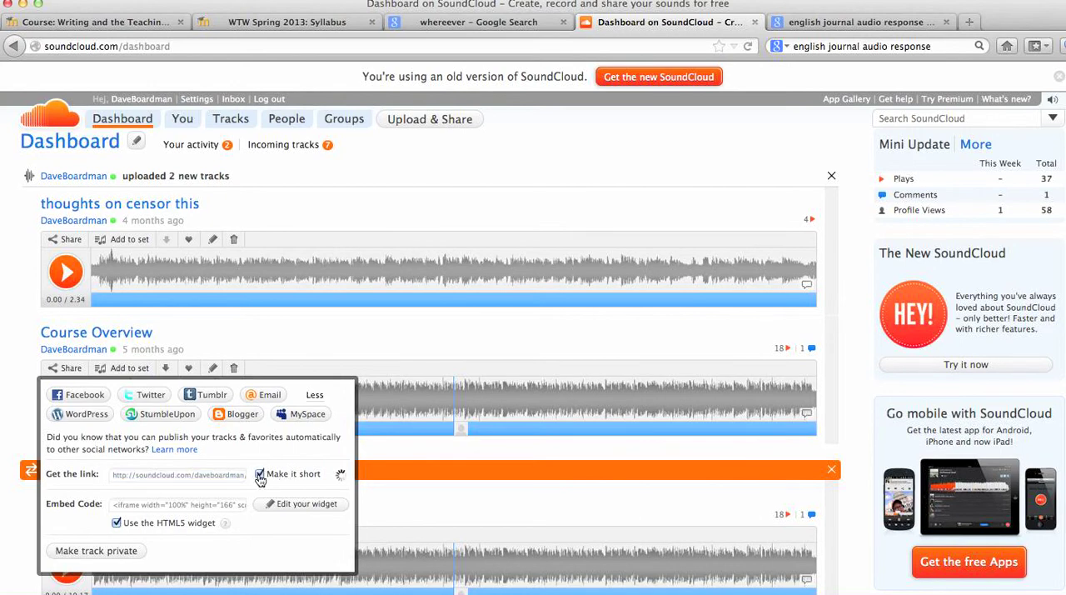
pyautogui.click(261, 474)
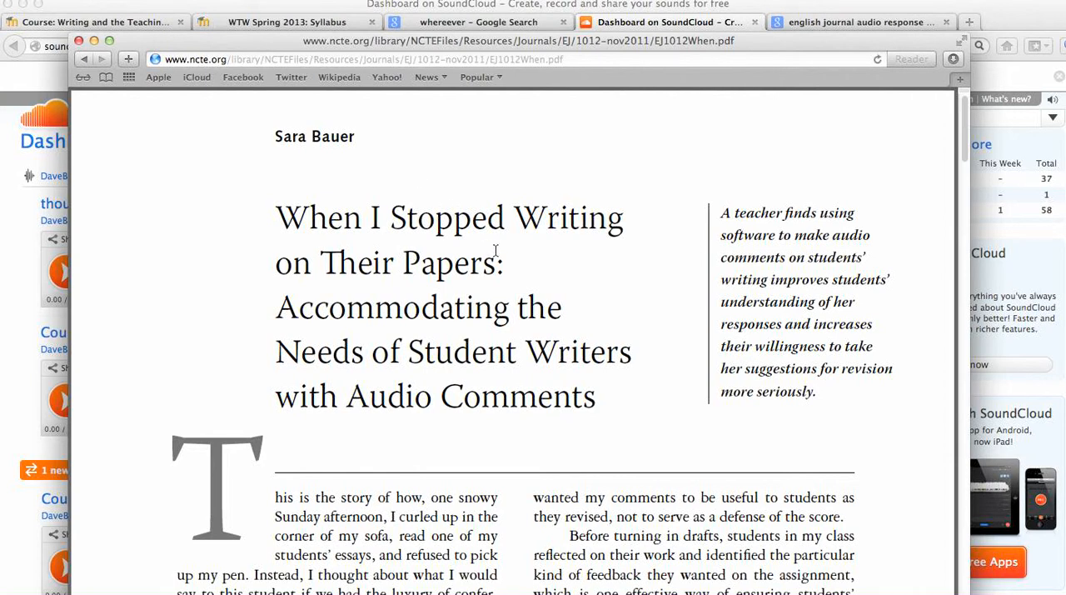
pyautogui.moveTo(540, 334)
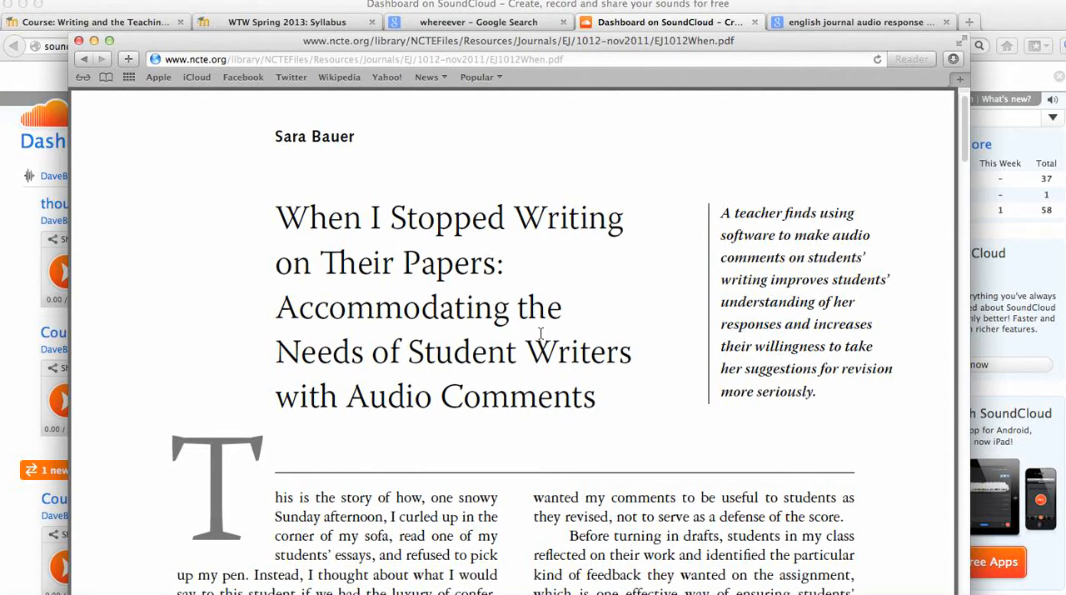
# - Scroll down through the NCTE English Journal article on audio comments for students
pyautogui.scroll(-3)
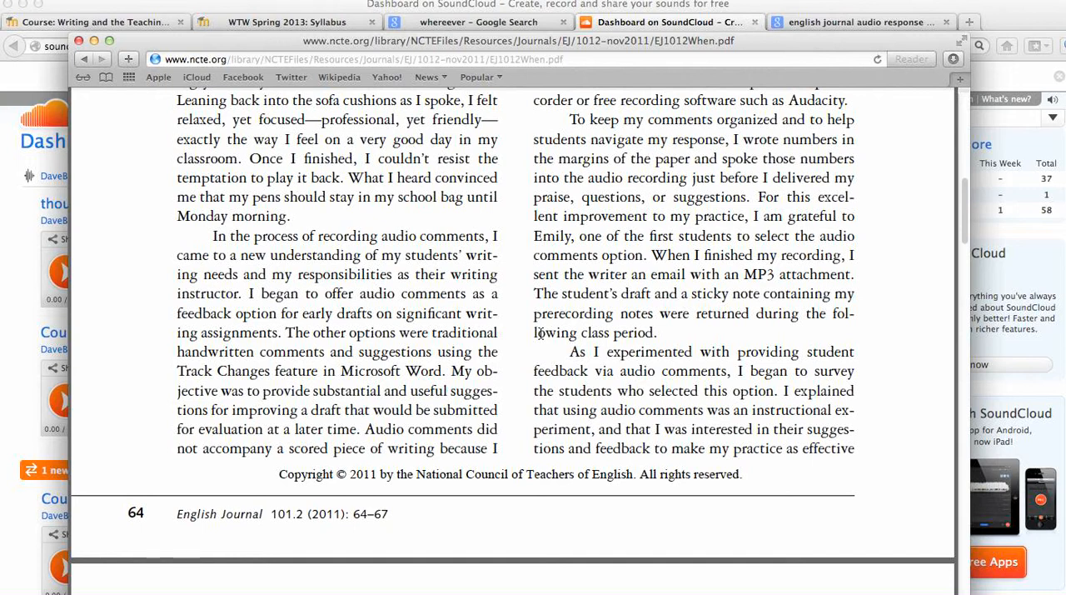
pyautogui.scroll(-3)
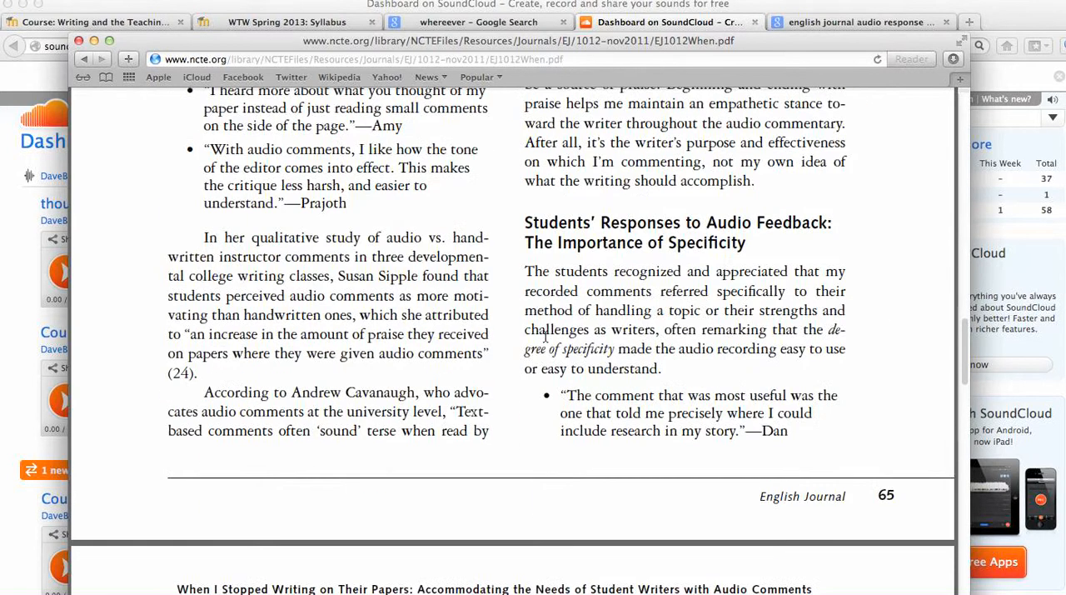
pyautogui.scroll(-3)
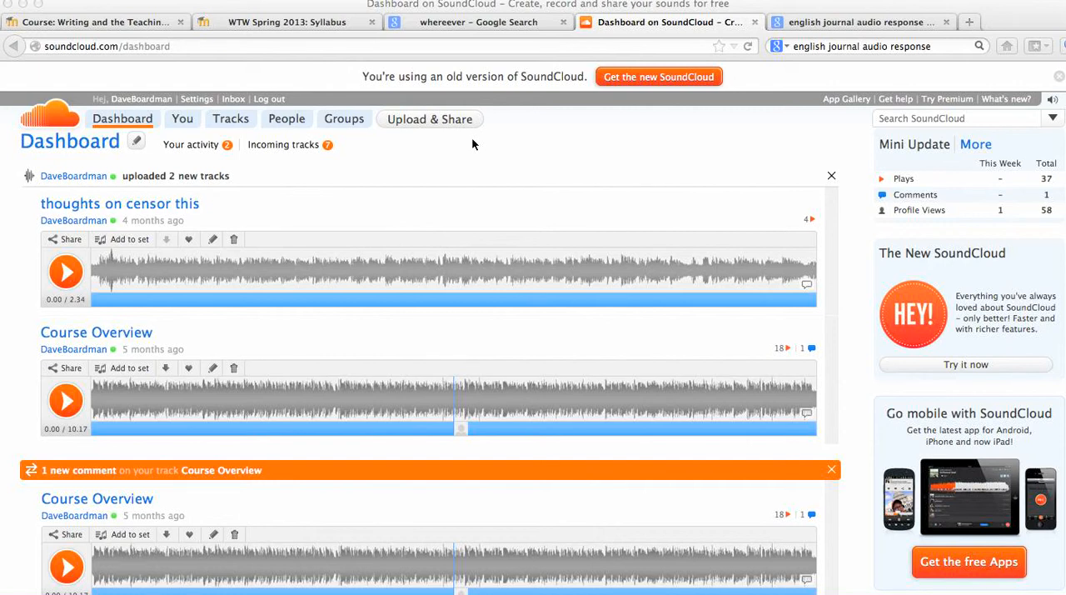
pyautogui.moveTo(522, 163)
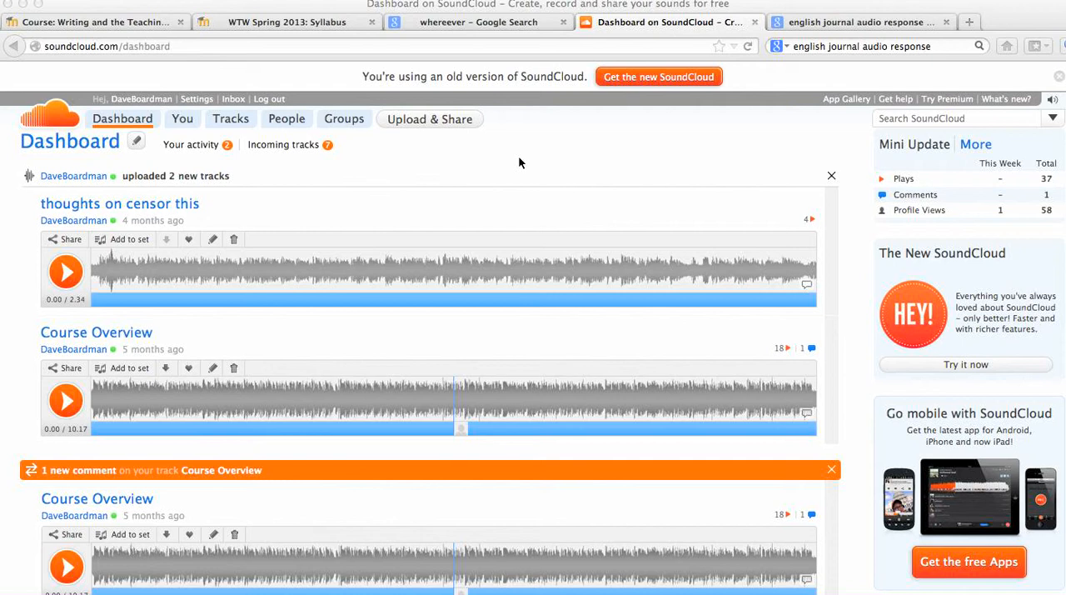
pyautogui.moveTo(575, 183)
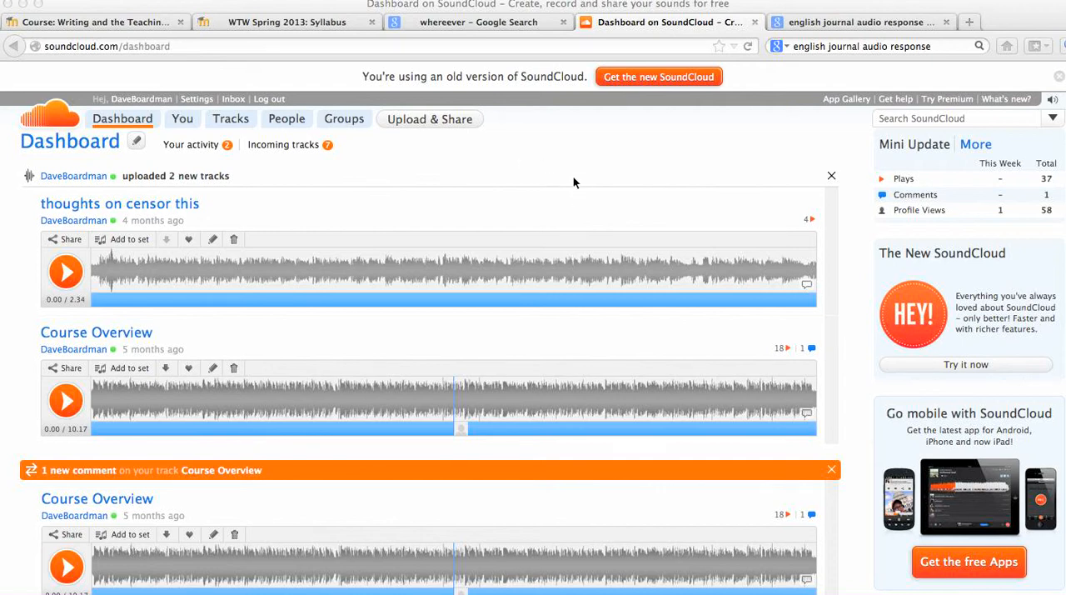
pyautogui.moveTo(583, 162)
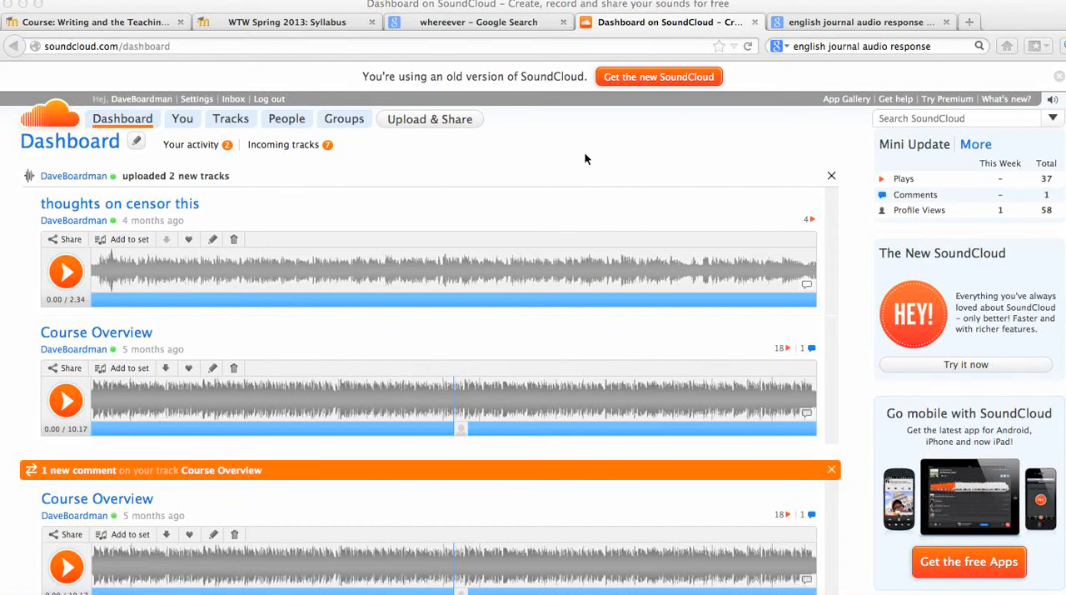
pyautogui.moveTo(580, 155)
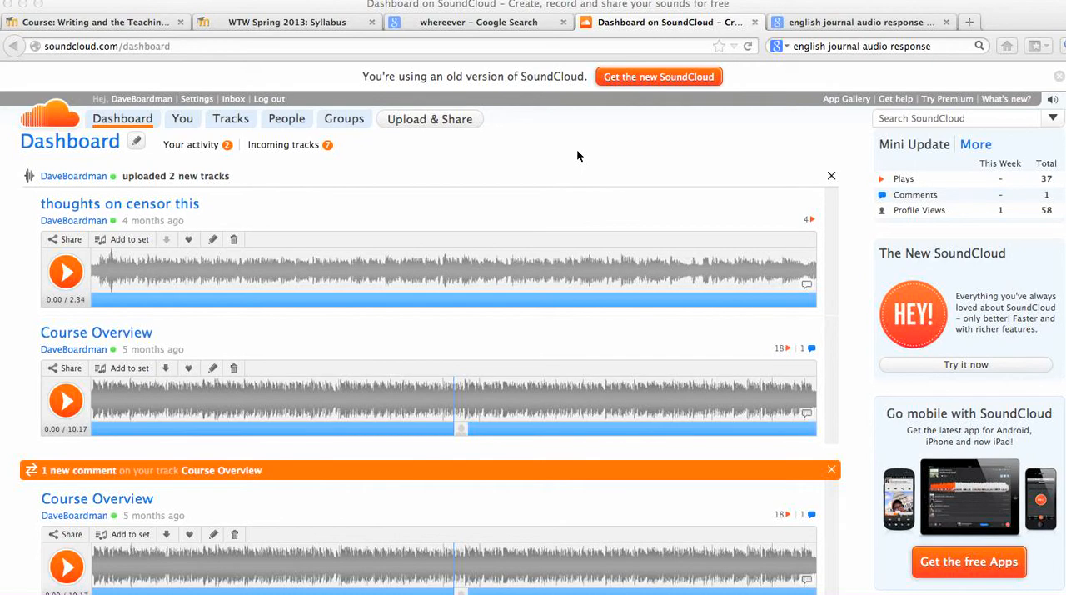
pyautogui.moveTo(619, 194)
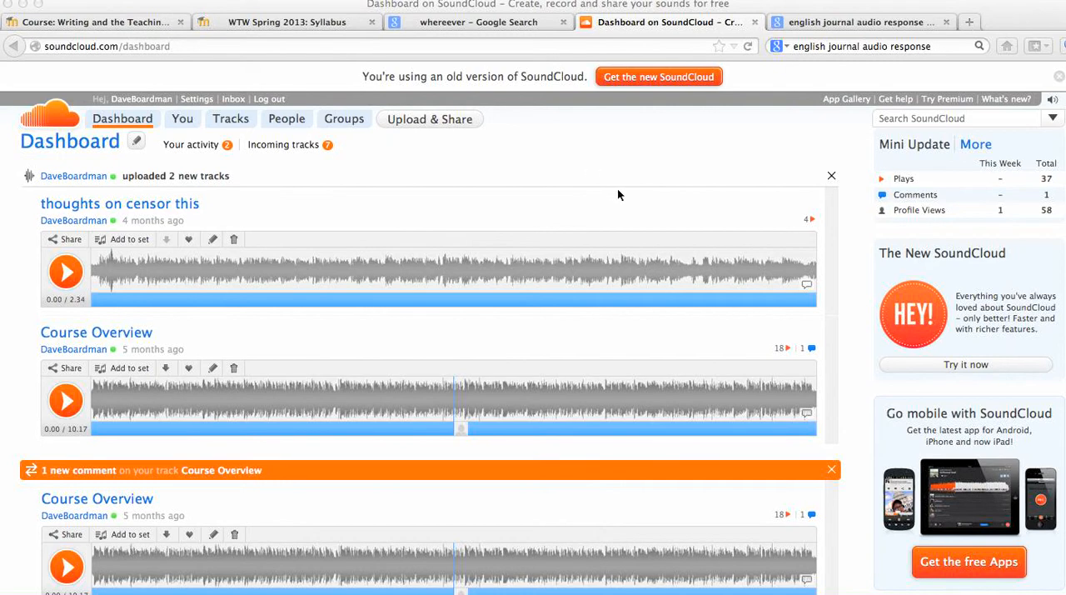